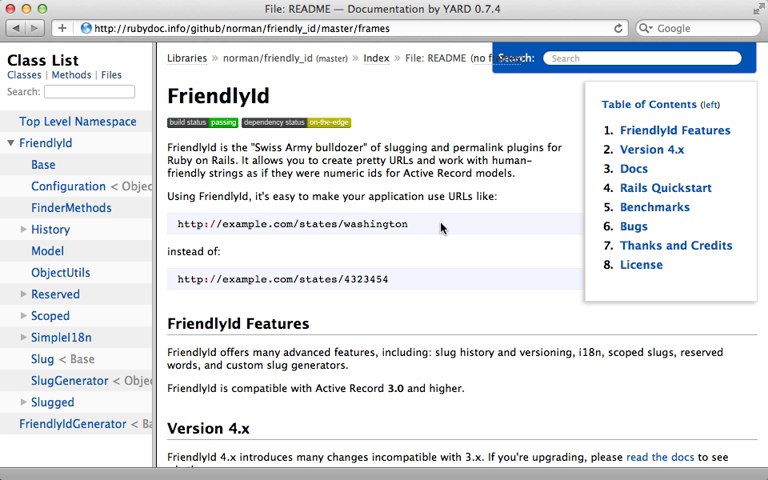
Select Reserved under FriendlyId in the Class List to load its module page
left_click(56, 294)
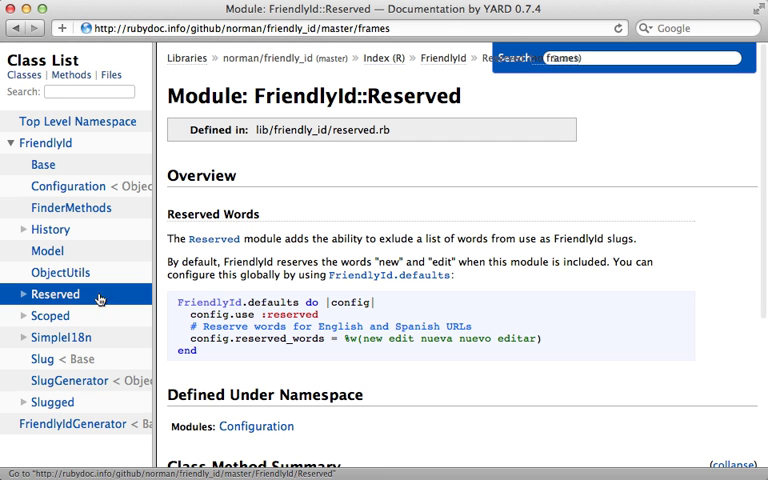